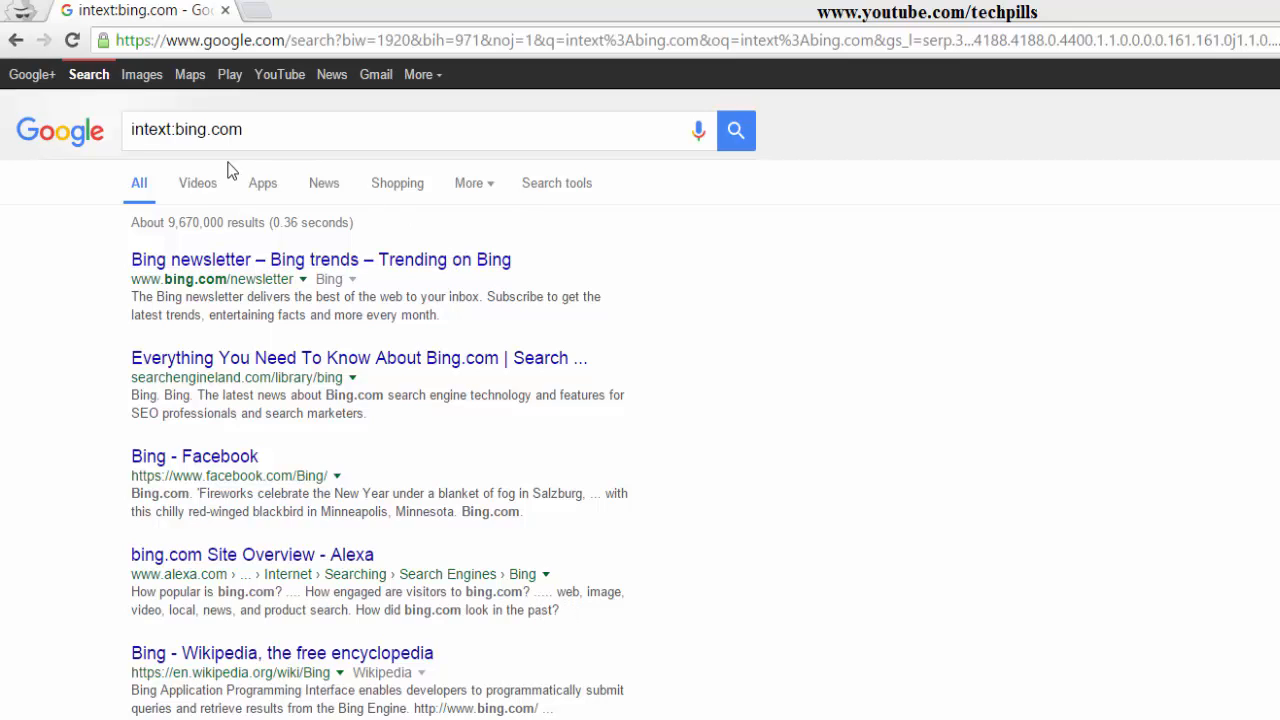
- Replace the search query with intext:html and run the search
{"action": "double_click", "coordinate": [152, 129]}
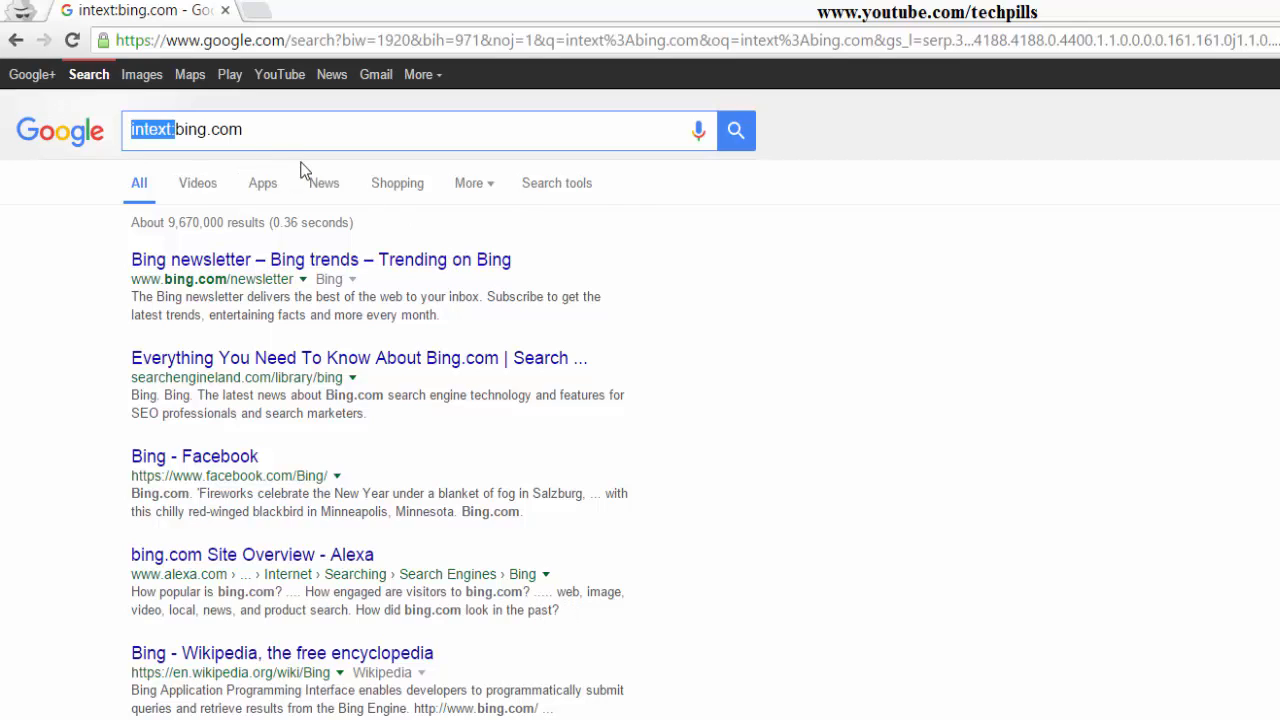
{"action": "left_click", "coordinate": [280, 130]}
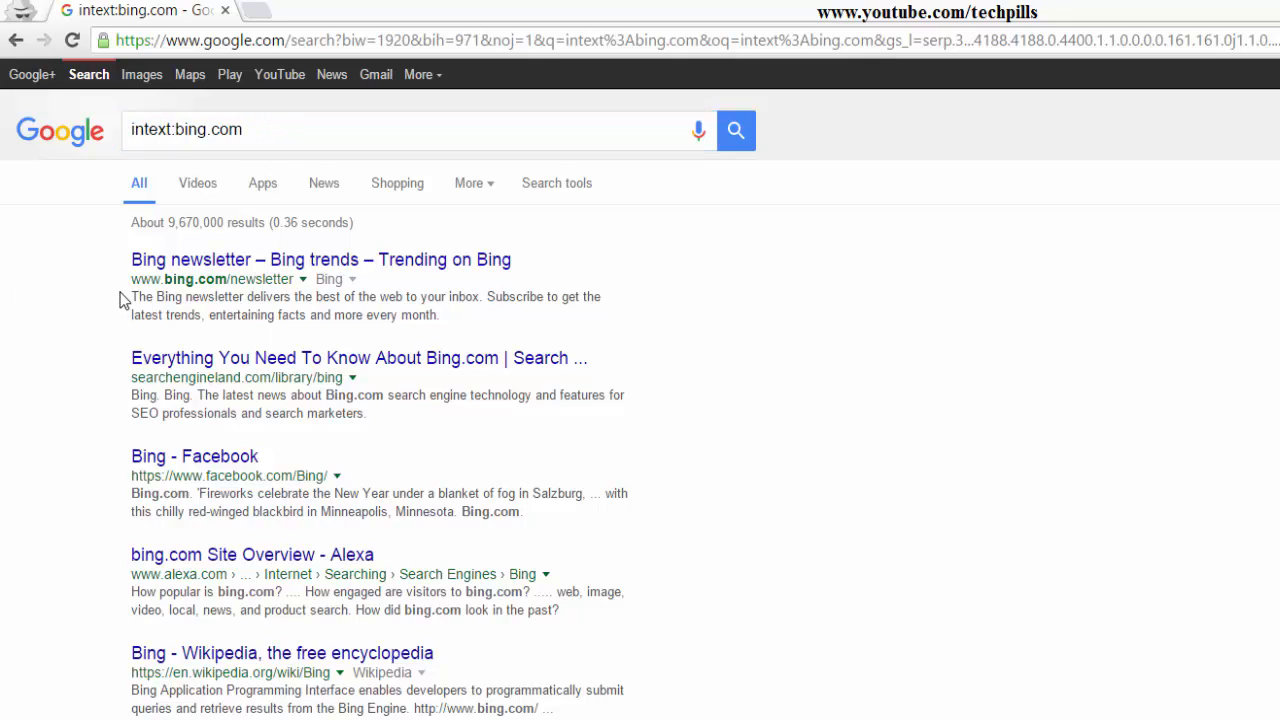
{"action": "left_click_drag", "start_coordinate": [131, 296], "coordinate": [437, 314]}
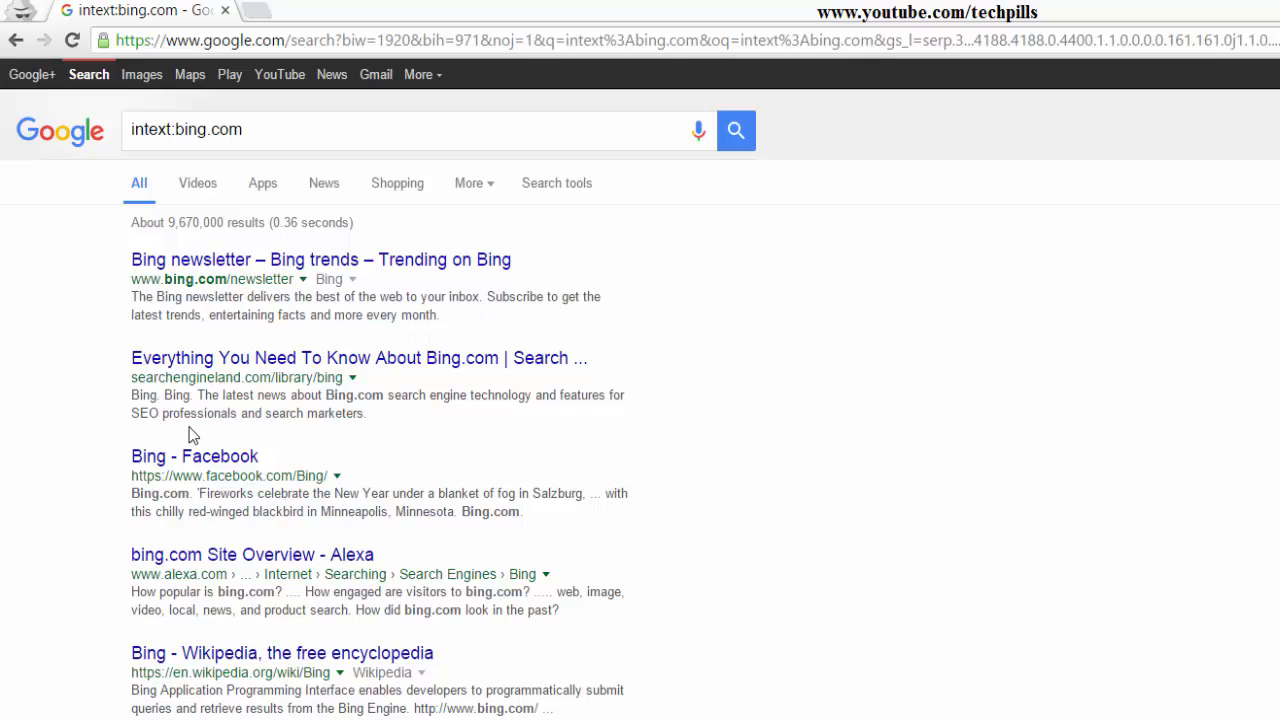
{"action": "mouse_move", "coordinate": [477, 598]}
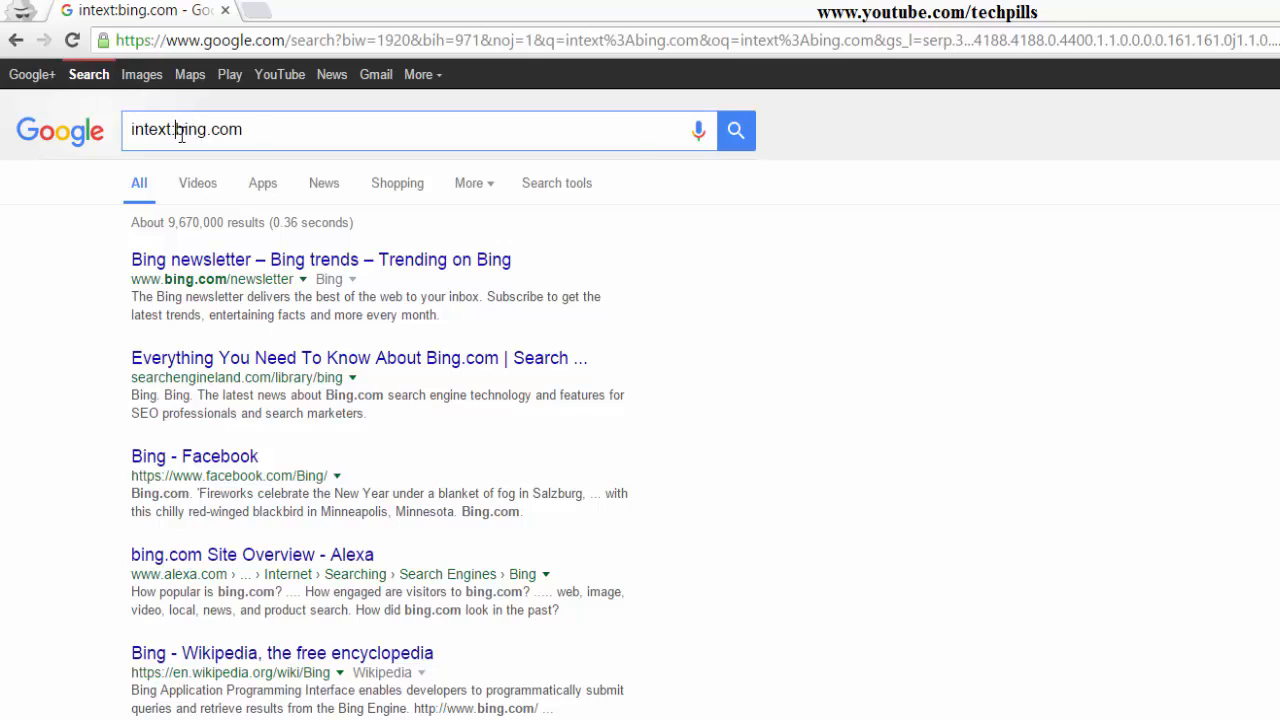
{"action": "type", "text": "intext:html"}
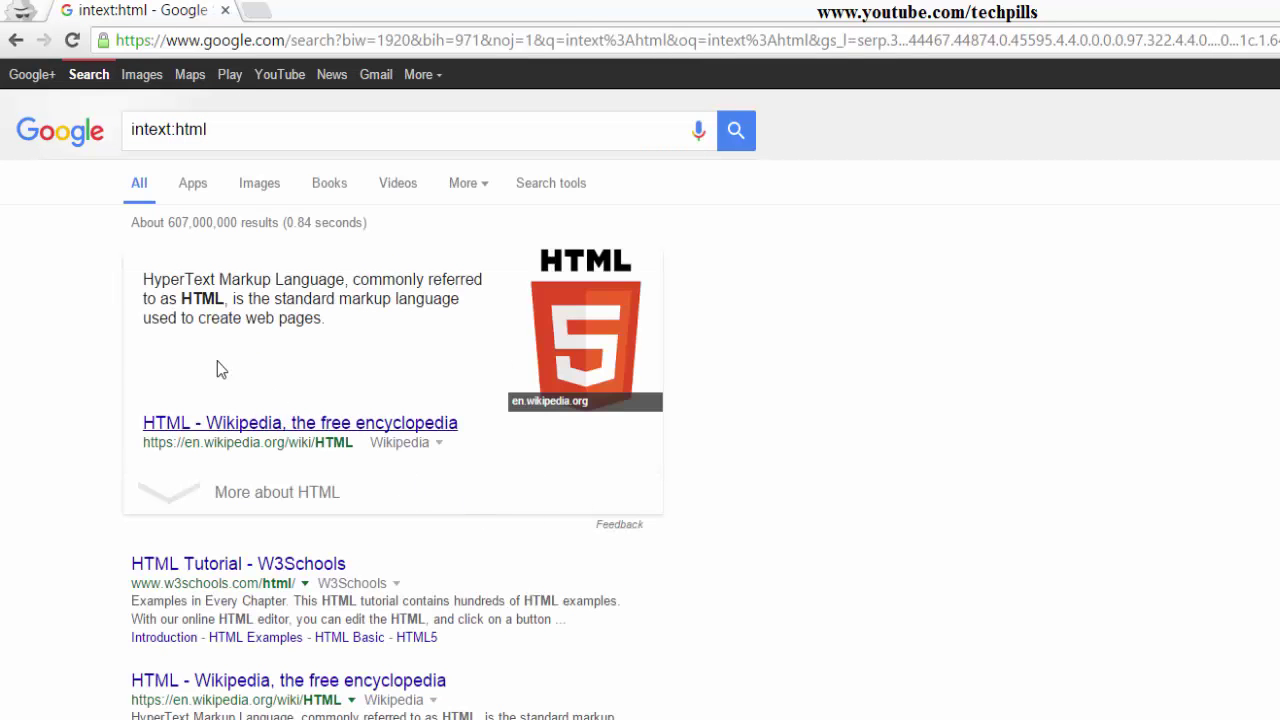
{"action": "mouse_move", "coordinate": [234, 618]}
{"action": "type", "text": "yahoo.co"}
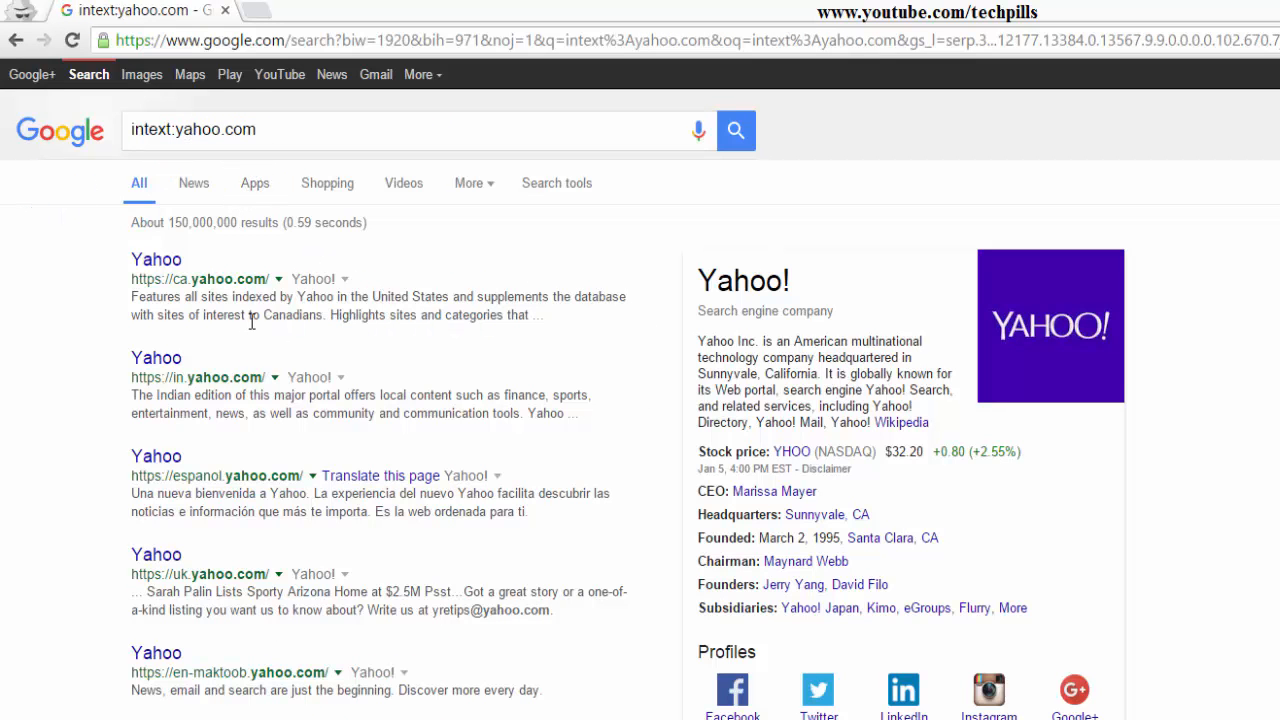
{"action": "mouse_move", "coordinate": [638, 358]}
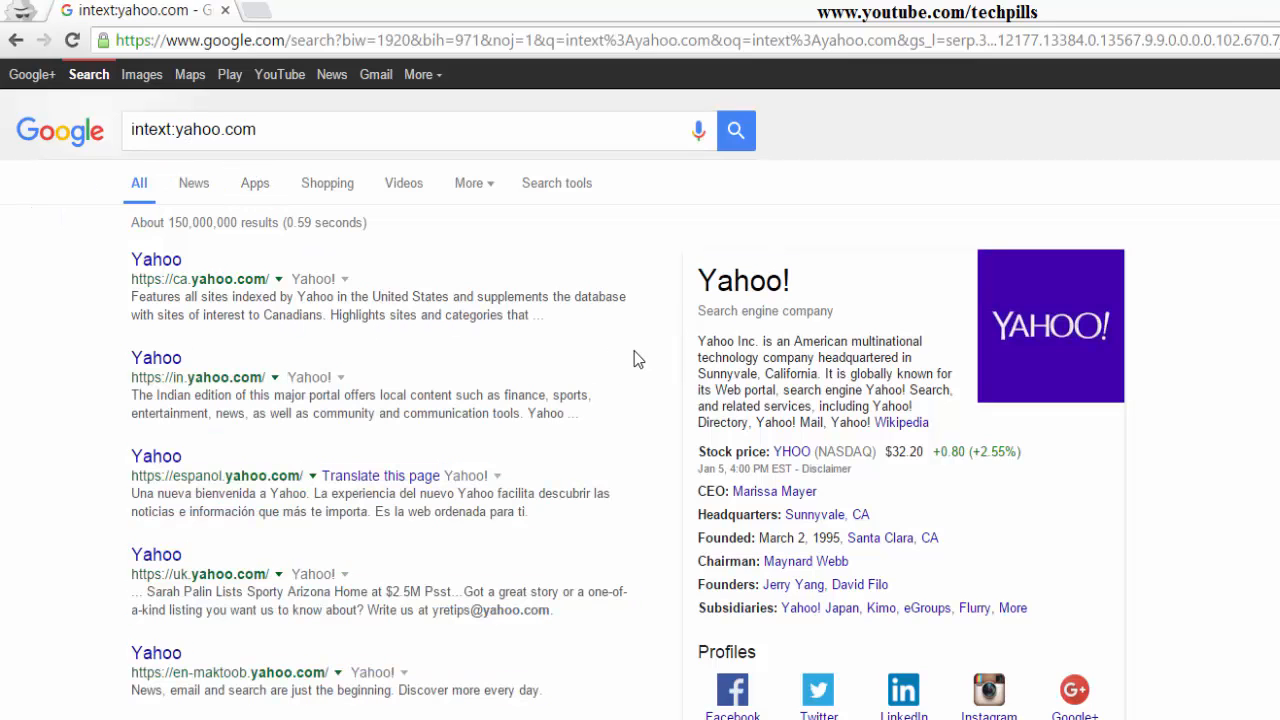
{"action": "mouse_move", "coordinate": [204, 413]}
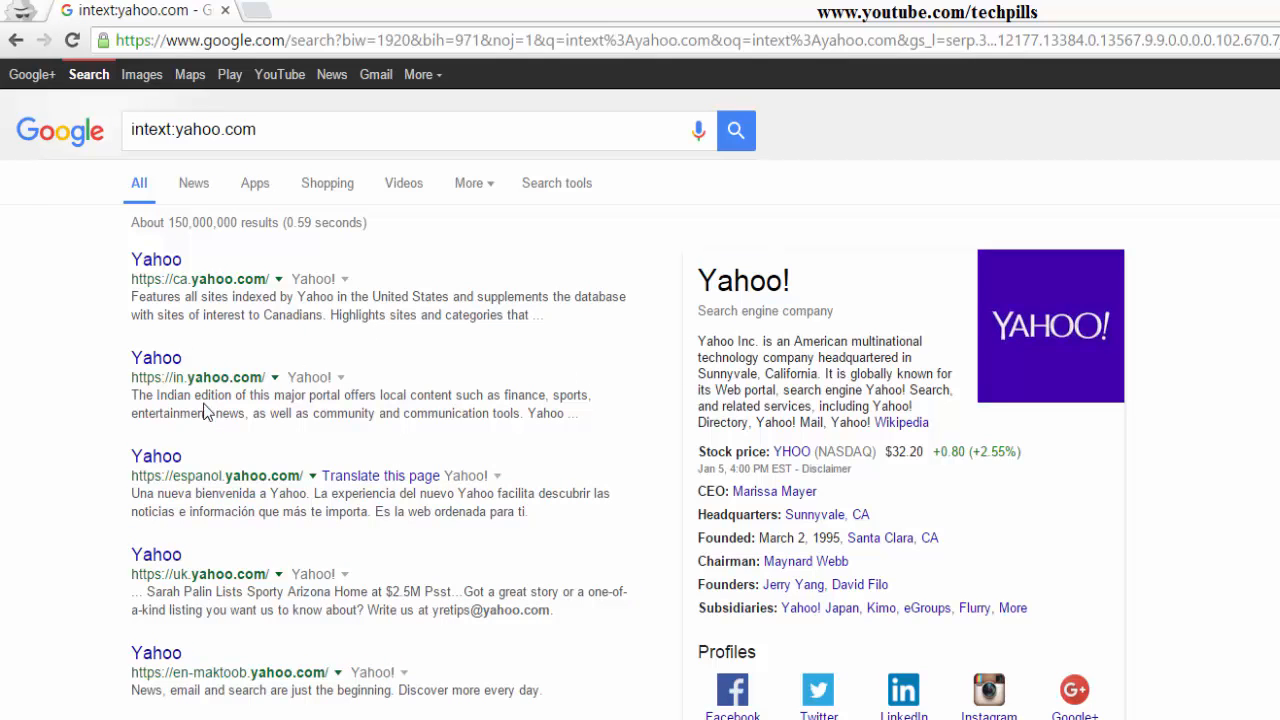
{"action": "mouse_move", "coordinate": [140, 570]}
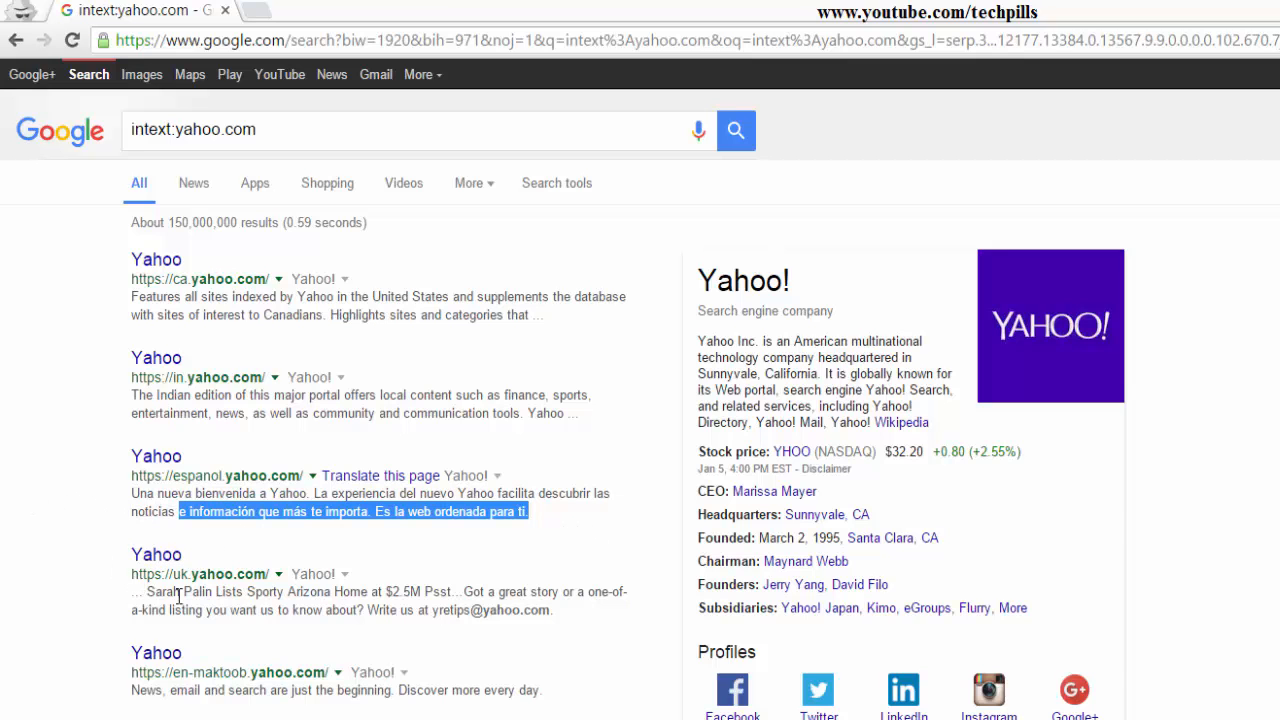
- Scroll the intext:yahoo.com results, then select the search term after intext
{"action": "scroll", "scroll_direction": "down", "scroll_amount": 3}
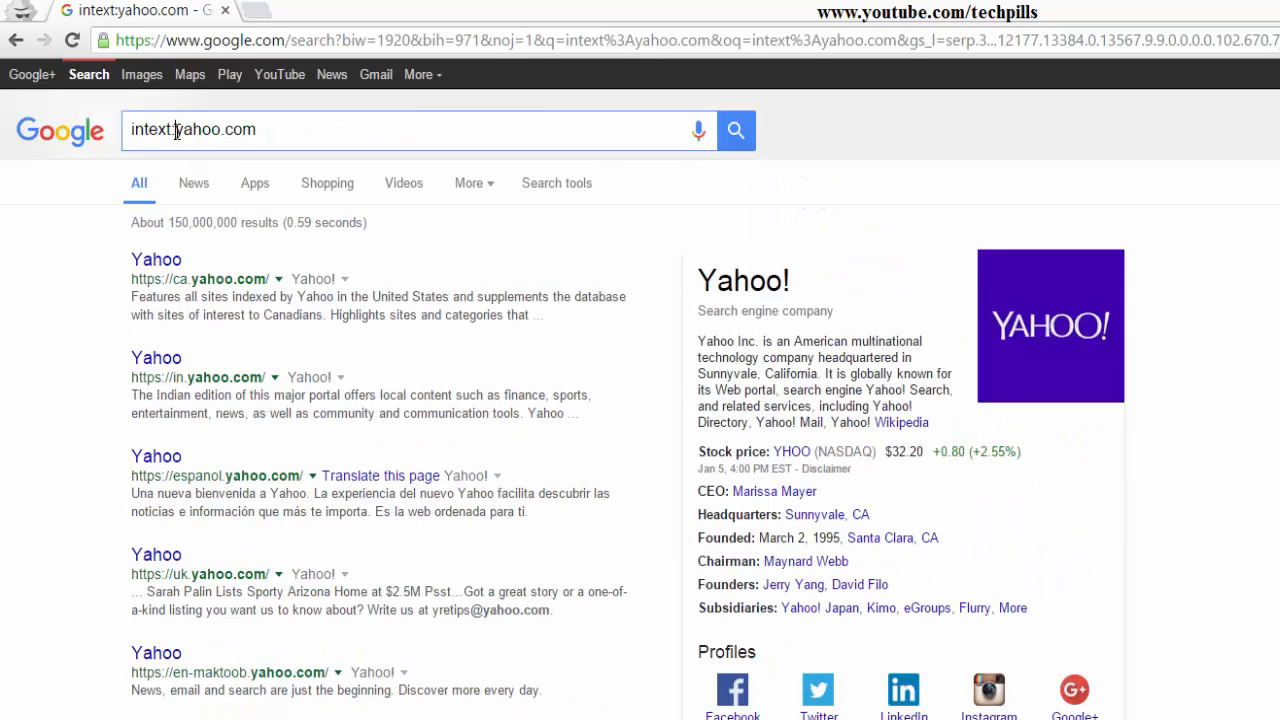
{"action": "double_click", "coordinate": [215, 129]}
{"action": "type", "text": "free oracle books"}
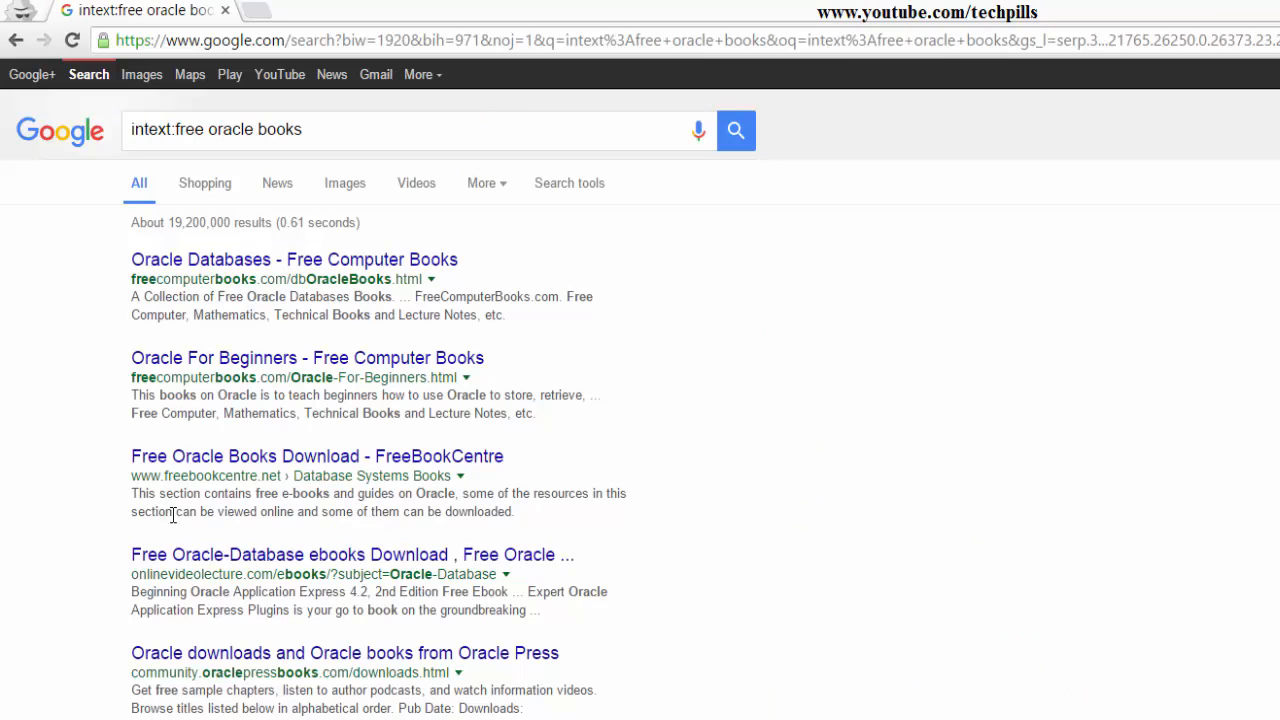
- Scroll through the intext:free oracle books results and back up, selecting intext
{"action": "scroll", "scroll_direction": "down", "scroll_amount": 3}
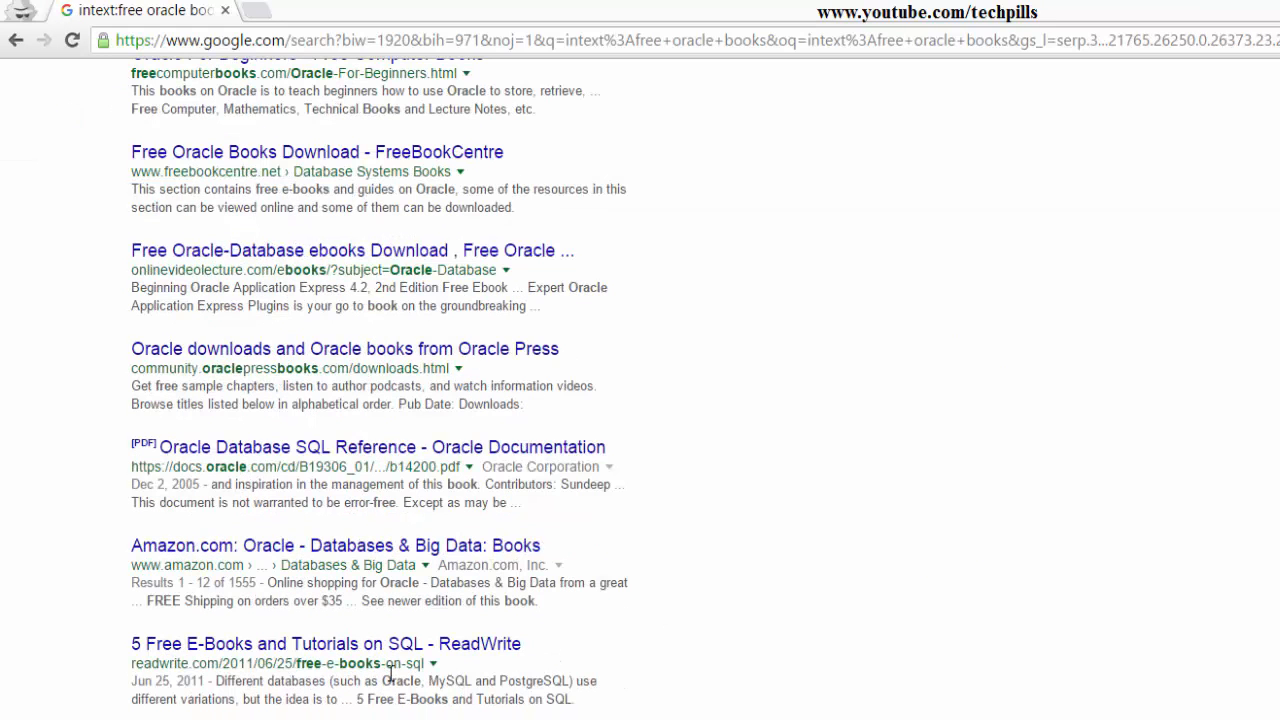
{"action": "mouse_move", "coordinate": [230, 467]}
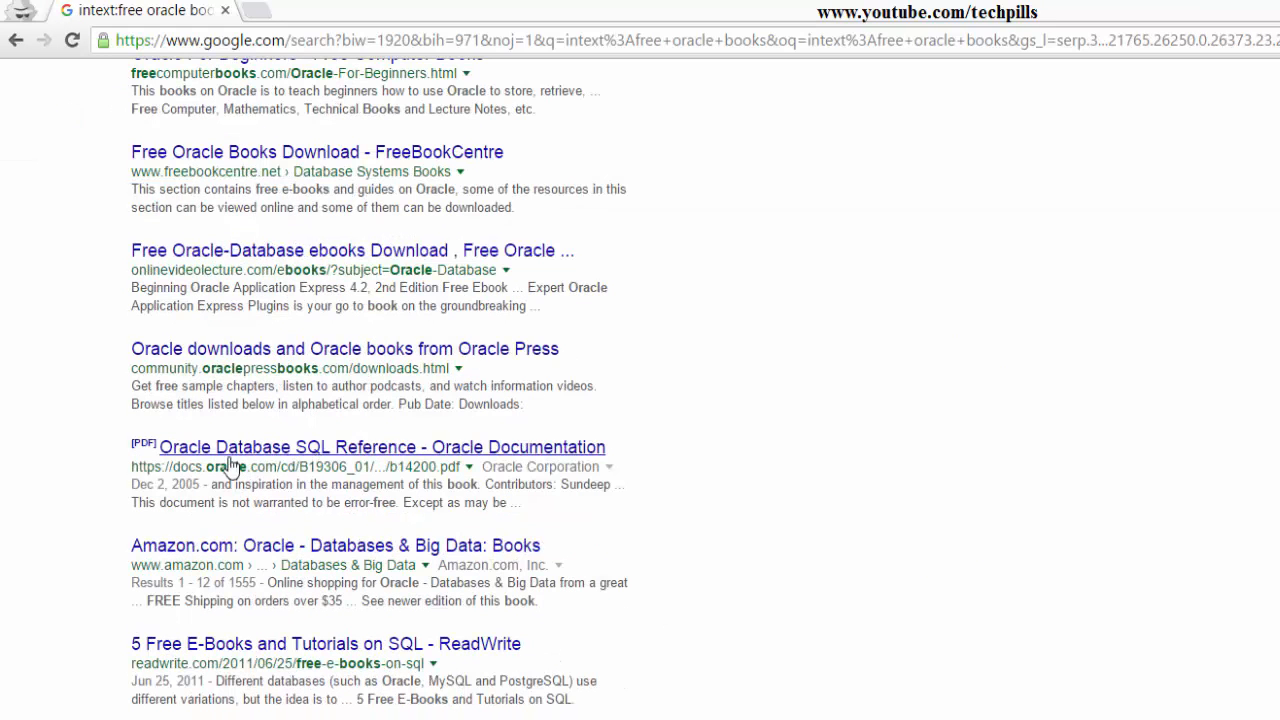
{"action": "mouse_move", "coordinate": [256, 458]}
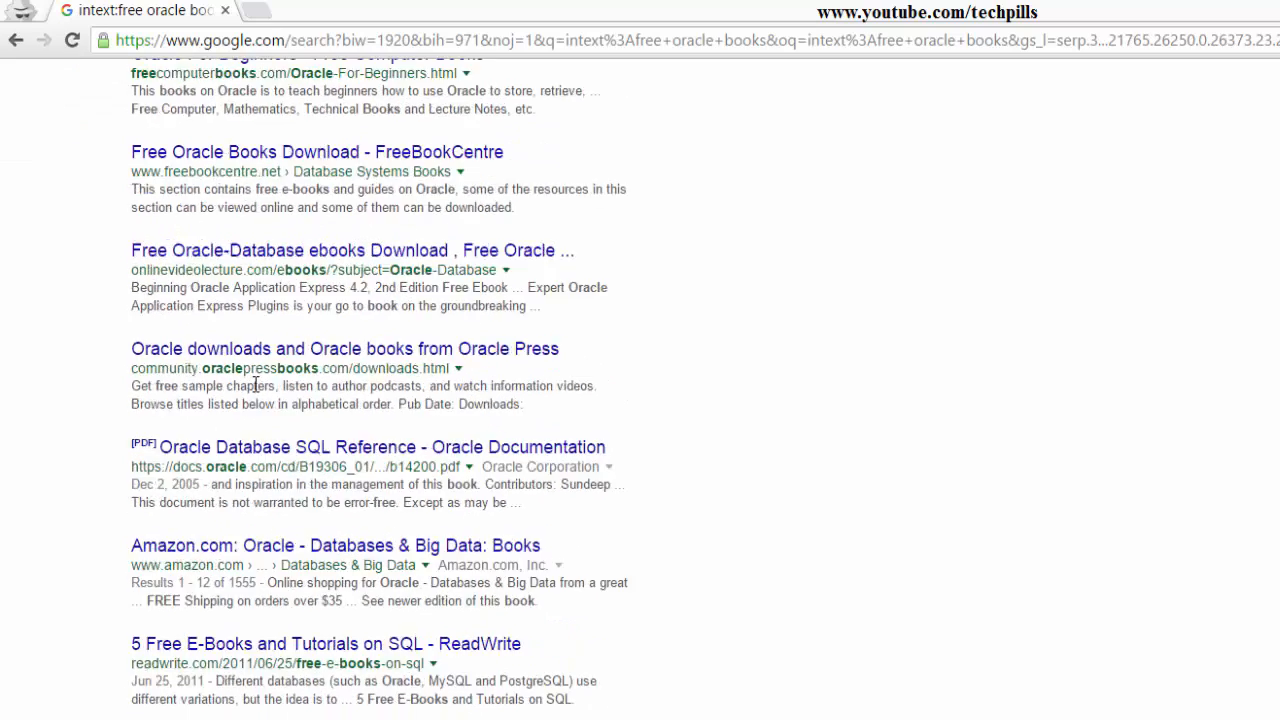
{"action": "scroll", "scroll_direction": "up", "scroll_amount": 3}
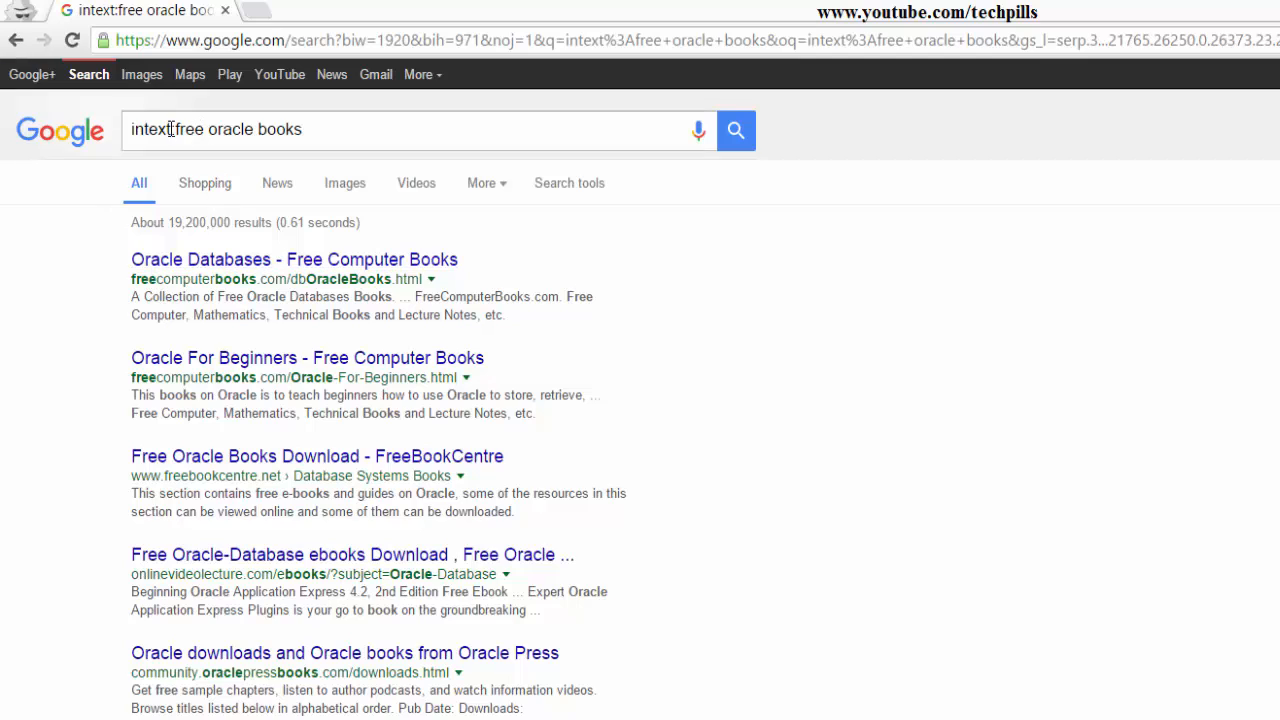
{"action": "double_click", "coordinate": [152, 129]}
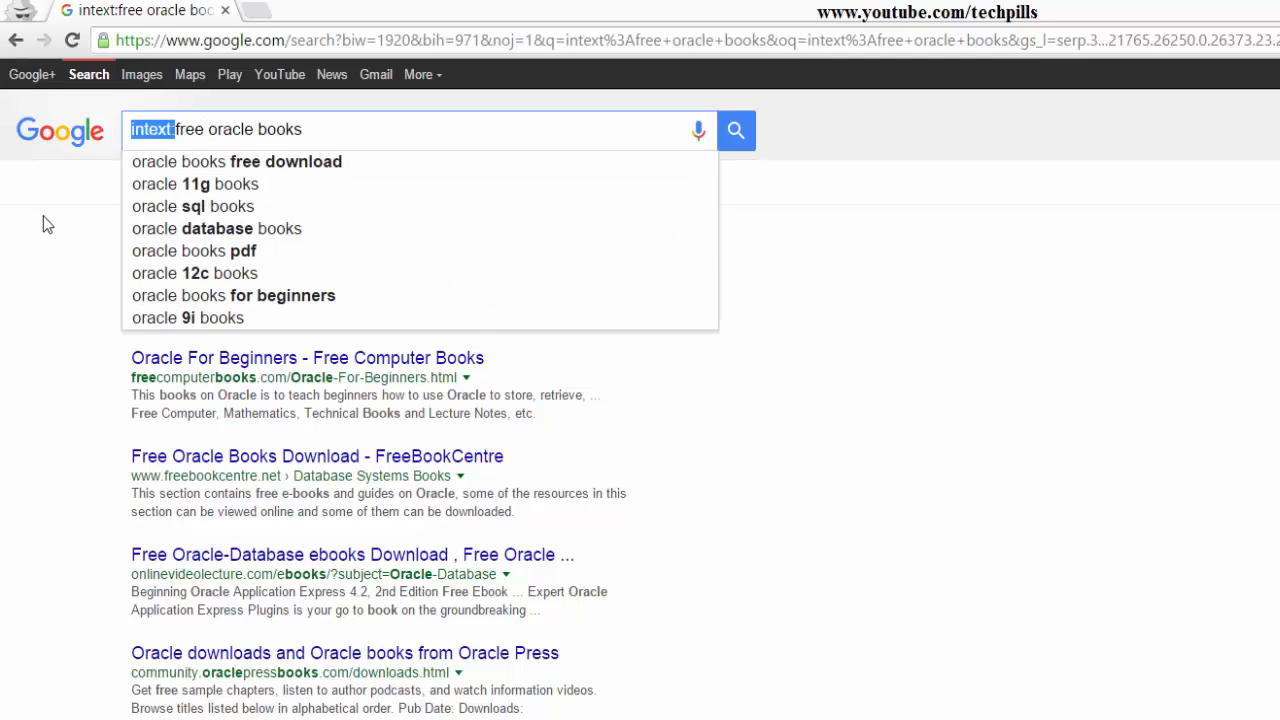